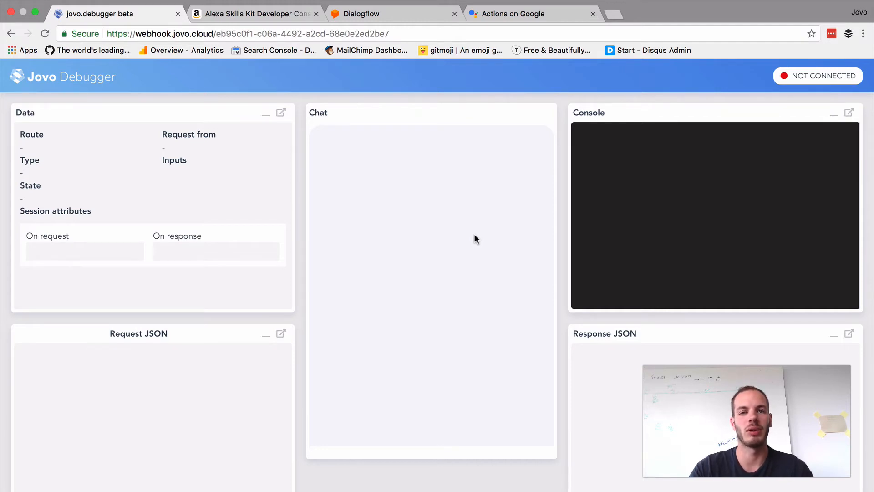
{"action": "mouse_move", "coordinate": [302, 71]}
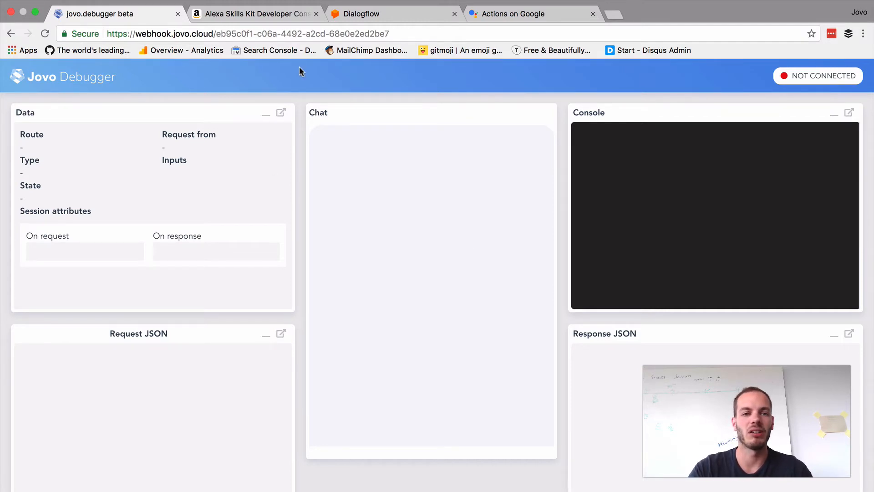
{"action": "mouse_move", "coordinate": [249, 17]}
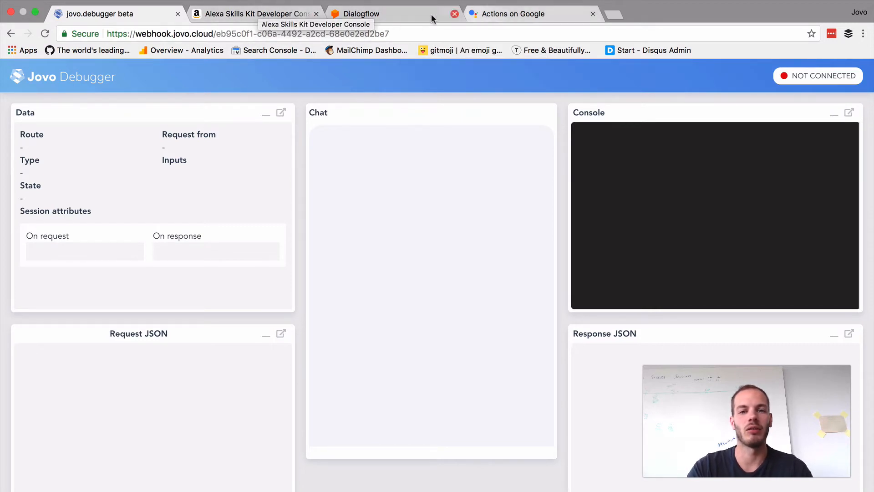
Review the Alexa skill's invocation name 'my debugger' in the developer console
{"action": "left_click", "coordinate": [259, 14]}
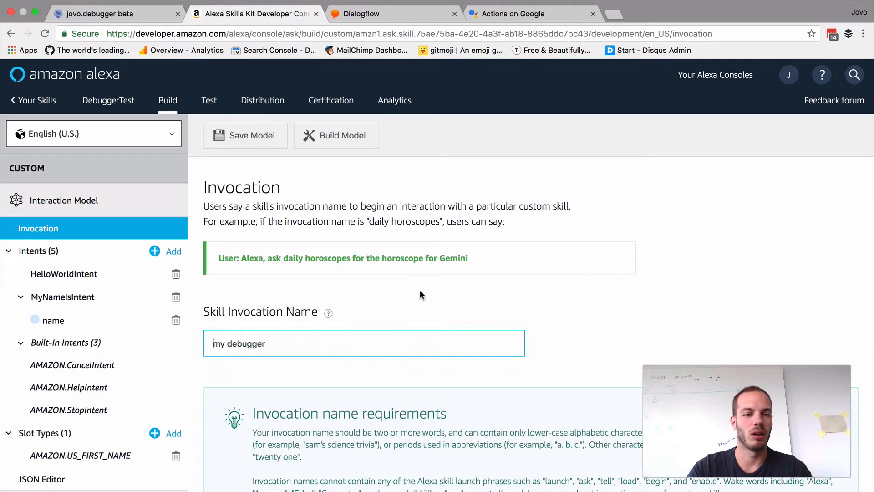
{"action": "scroll", "scroll_direction": "down", "scroll_amount": 3}
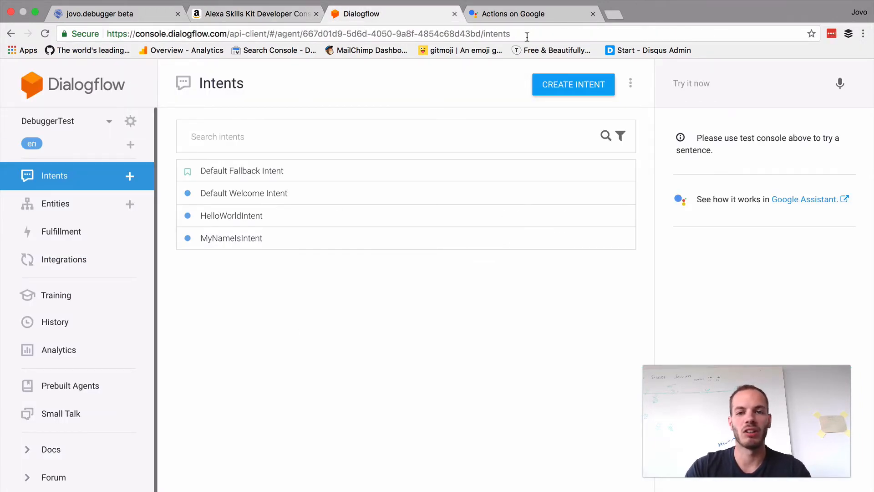
{"action": "mouse_move", "coordinate": [528, 19]}
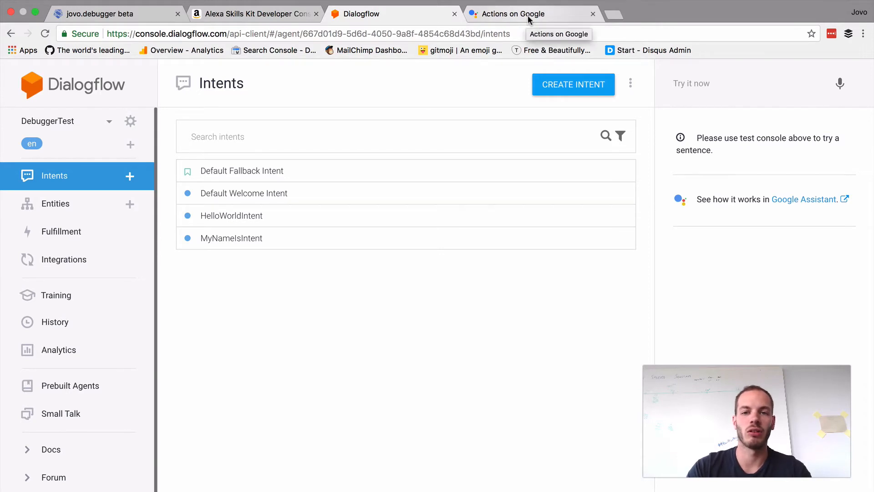
Show the Actions on Google invocation settings with the name 'my debugger'
{"action": "left_click", "coordinate": [527, 14]}
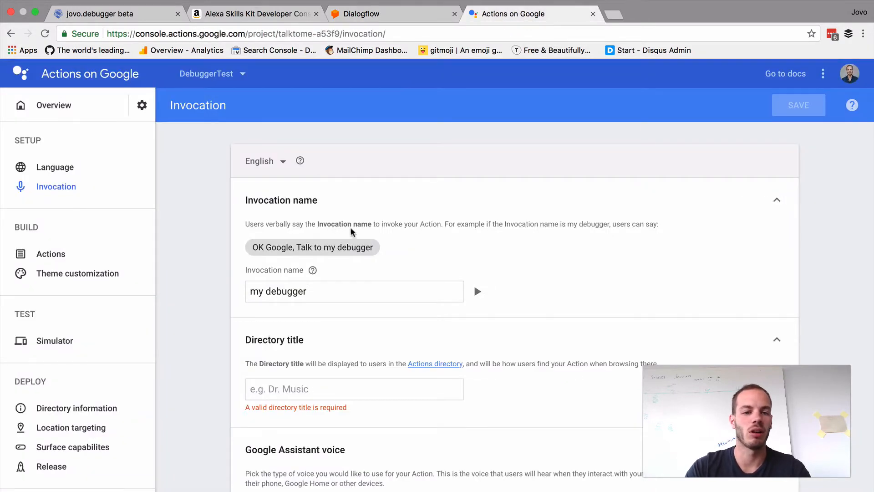
{"action": "mouse_move", "coordinate": [312, 270]}
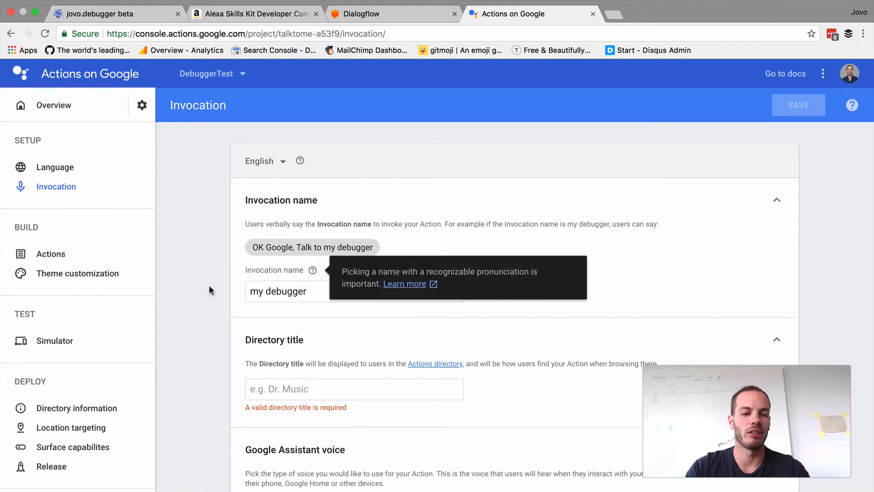
{"action": "mouse_move", "coordinate": [237, 148]}
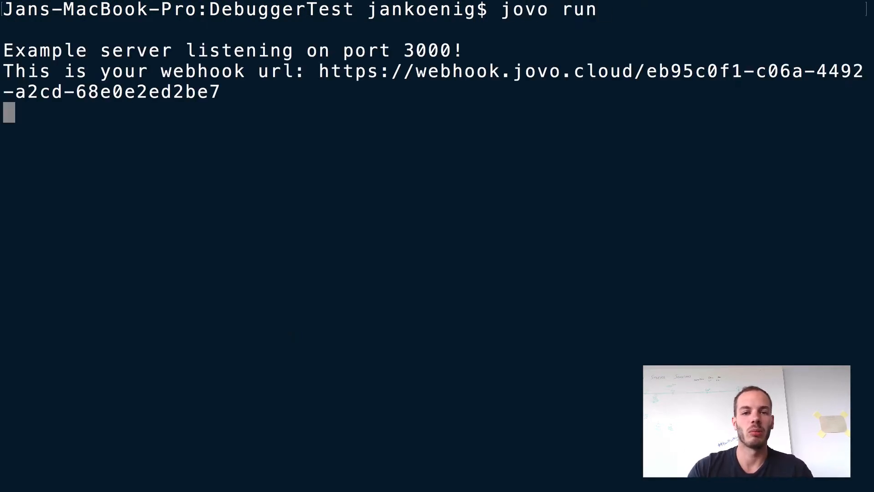
{"action": "mouse_move", "coordinate": [315, 90]}
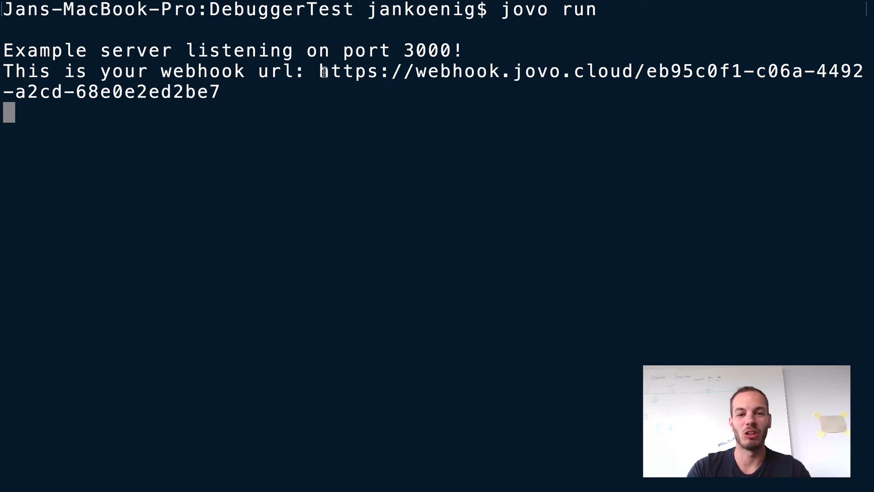
{"action": "mouse_move", "coordinate": [327, 125]}
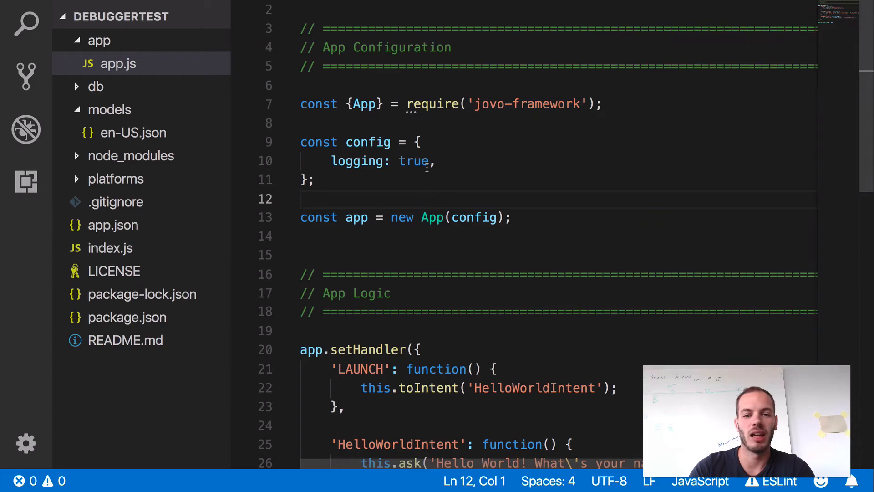
Select the webhook URL printed by the running Jovo server in Terminal
{"action": "left_click_drag", "start_coordinate": [332, 160], "coordinate": [435, 161]}
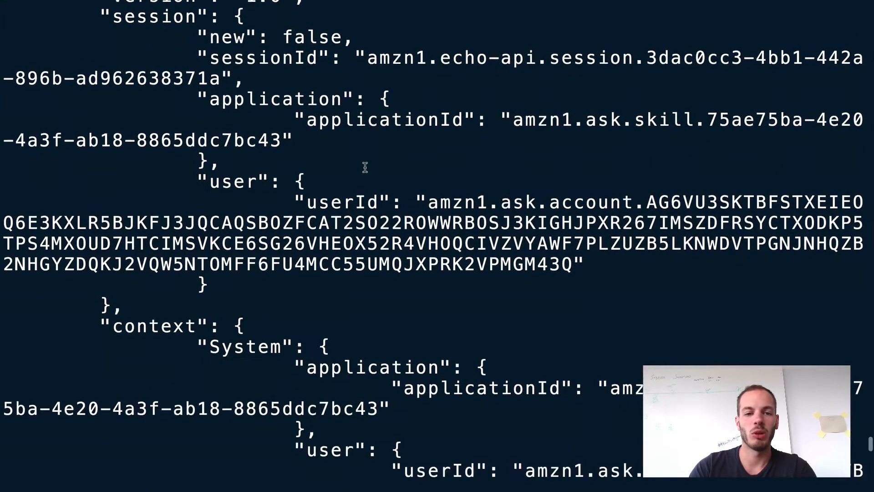
Review the logged MyNameIsIntent request with name 'yon' and its greeting reply, then stop the server with Ctrl+C
{"action": "scroll", "scroll_direction": "down", "scroll_amount": 3}
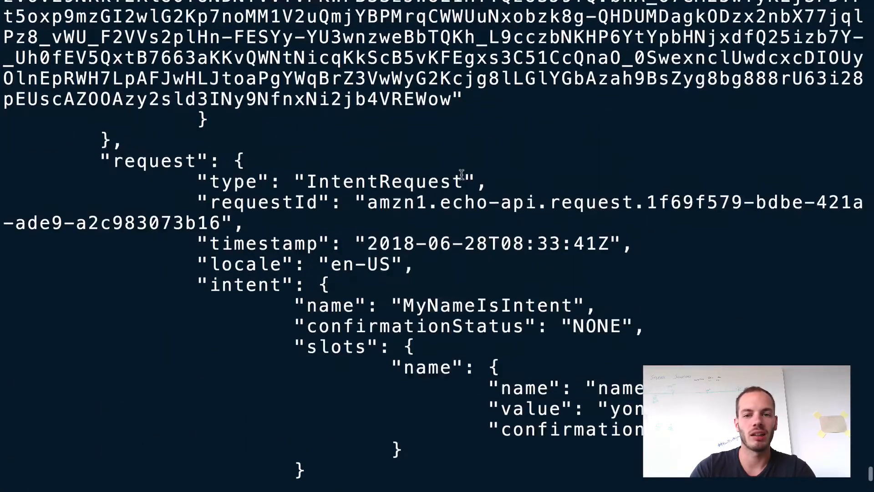
{"action": "scroll", "scroll_direction": "down", "scroll_amount": 3}
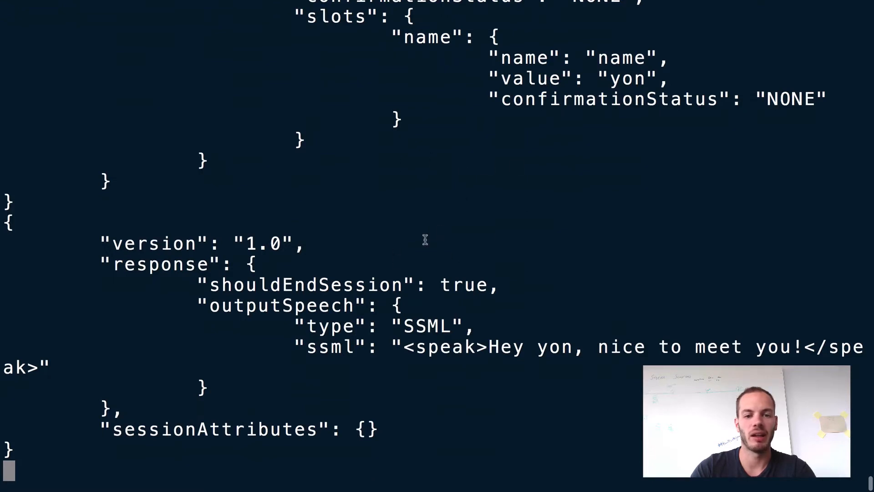
{"action": "mouse_move", "coordinate": [685, 76]}
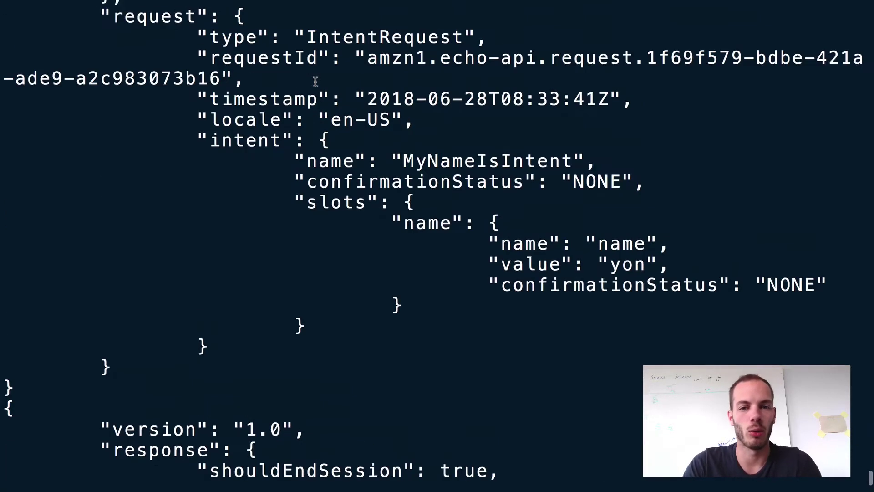
{"action": "scroll", "scroll_direction": "down", "scroll_amount": 3}
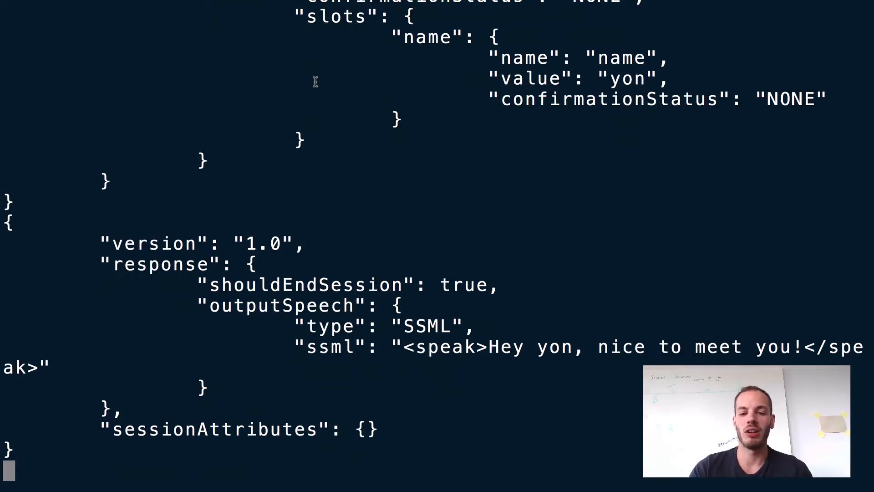
{"action": "key", "text": "ctrl+c"}
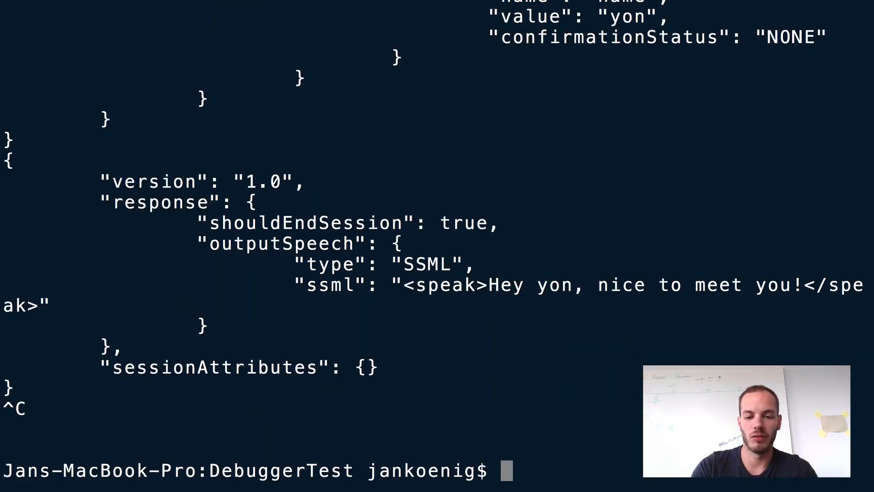
Restart the local server with 'jovo run' and switch back to the debugger
{"action": "type", "text": "jovo run"}
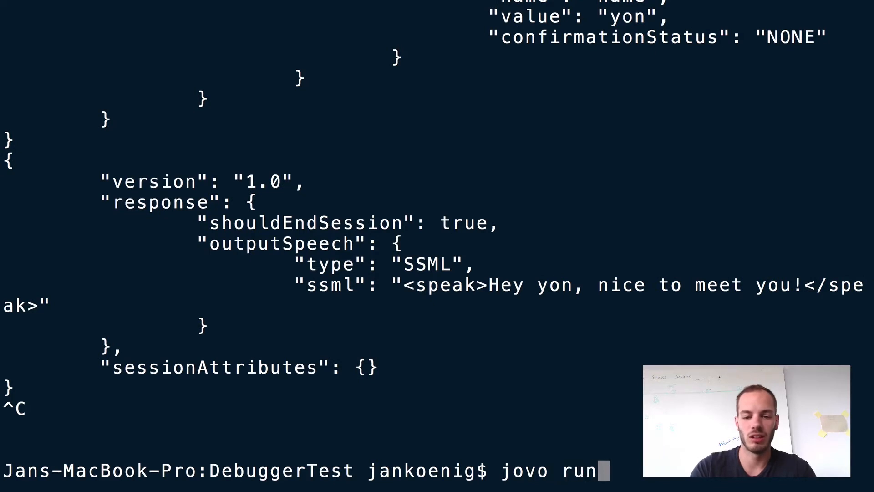
{"action": "key", "text": "Enter"}
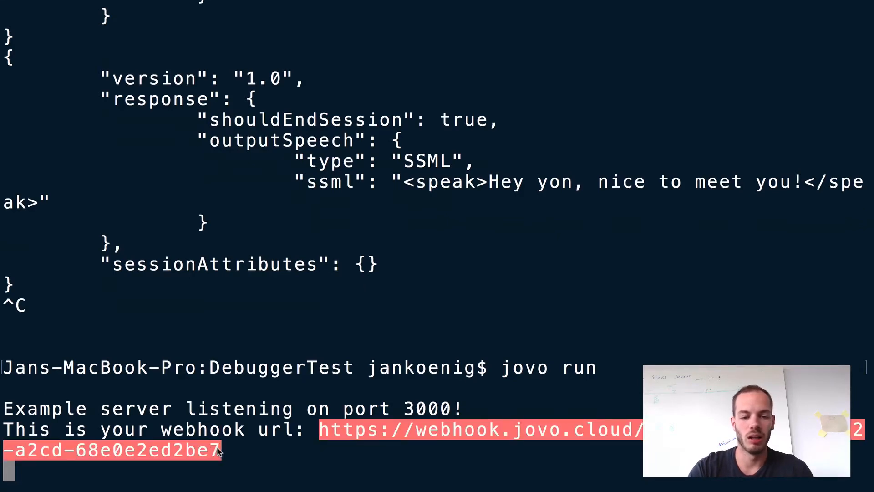
{"action": "key", "text": "Cmd+Tab"}
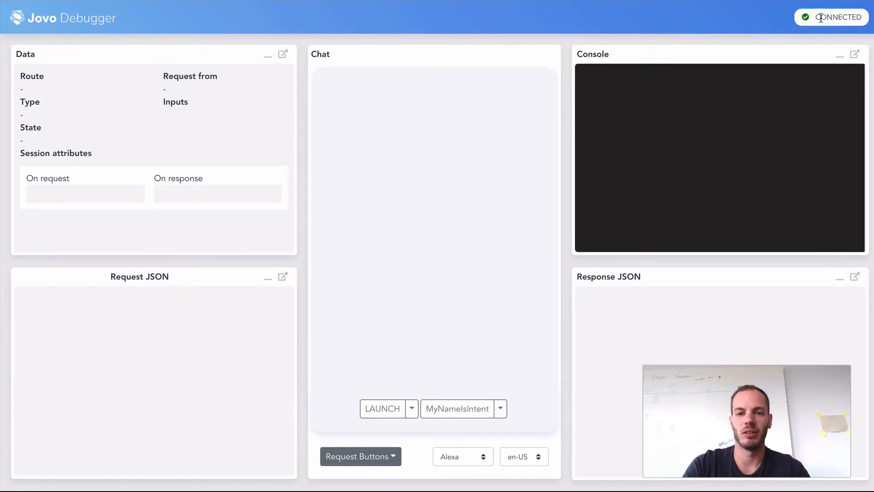
{"action": "mouse_move", "coordinate": [369, 5]}
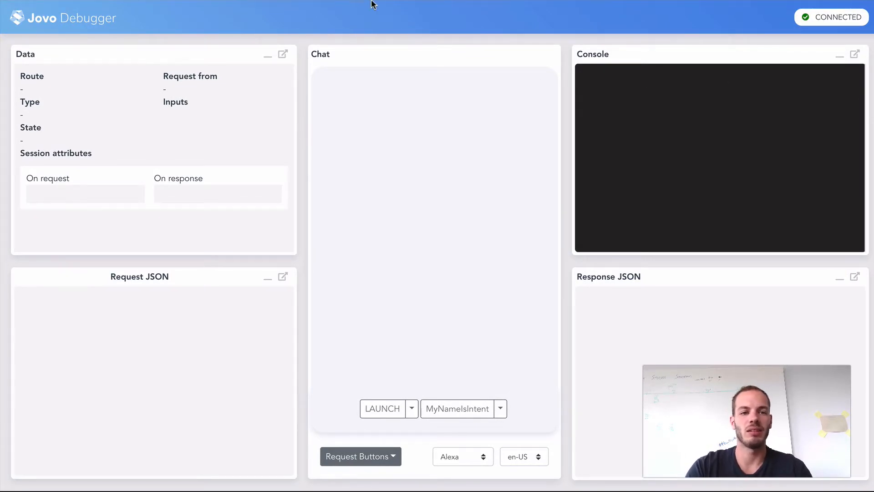
{"action": "mouse_move", "coordinate": [317, 51]}
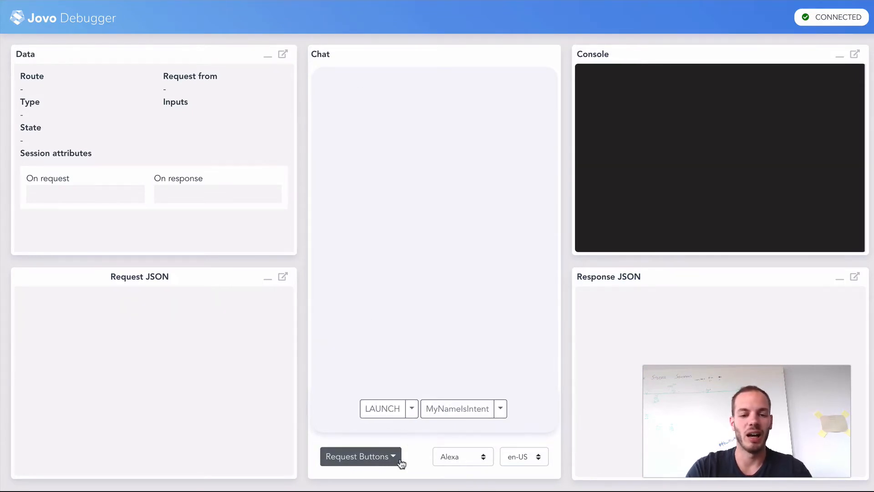
Send the LAUNCH request so the skill replies 'Hello World! What's your name?'
{"action": "left_click", "coordinate": [411, 408]}
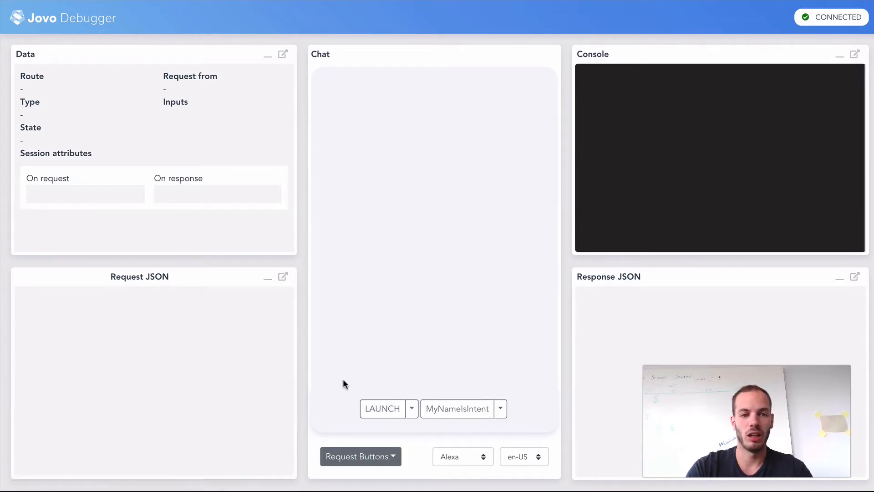
{"action": "mouse_move", "coordinate": [294, 300]}
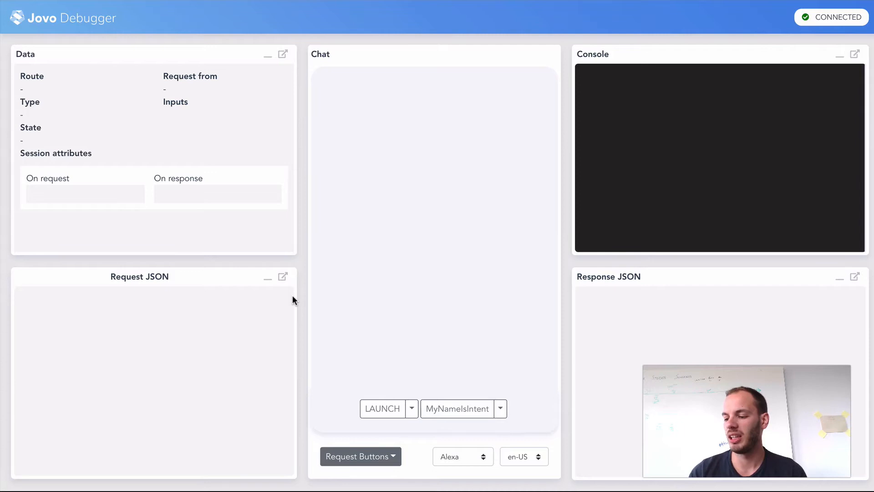
{"action": "left_click", "coordinate": [382, 408]}
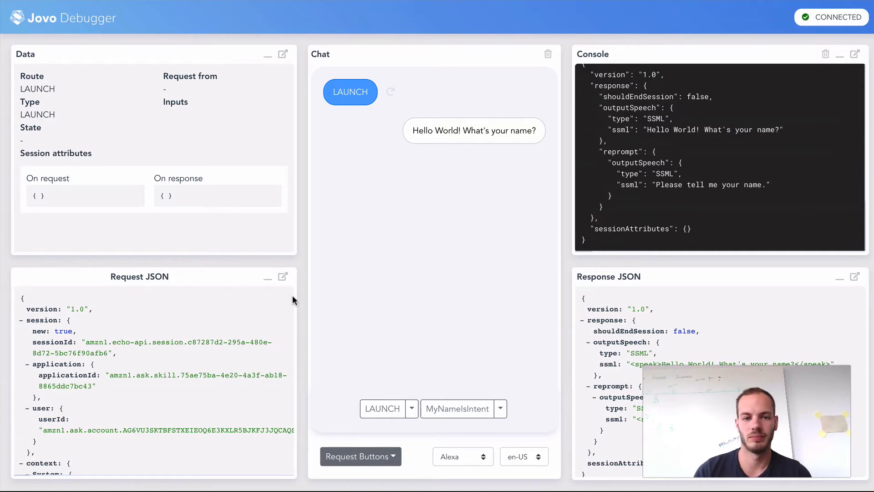
{"action": "left_click", "coordinate": [457, 409]}
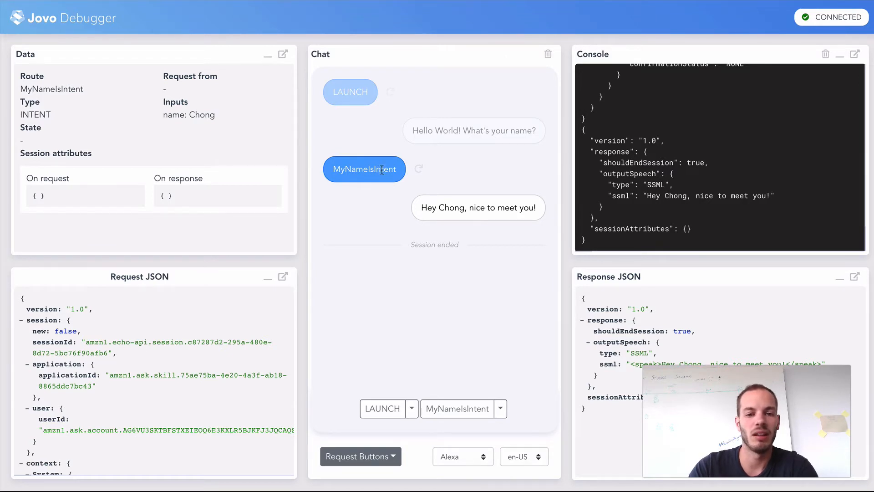
{"action": "mouse_move", "coordinate": [229, 122]}
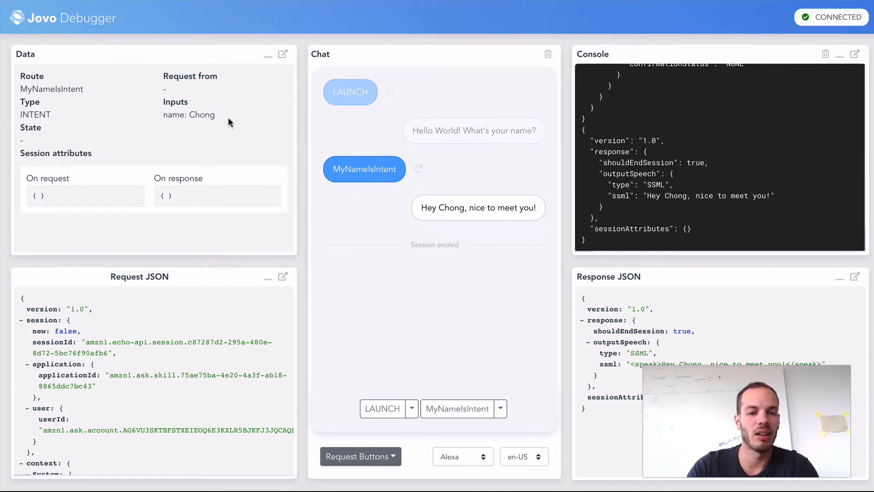
{"action": "mouse_move", "coordinate": [191, 133]}
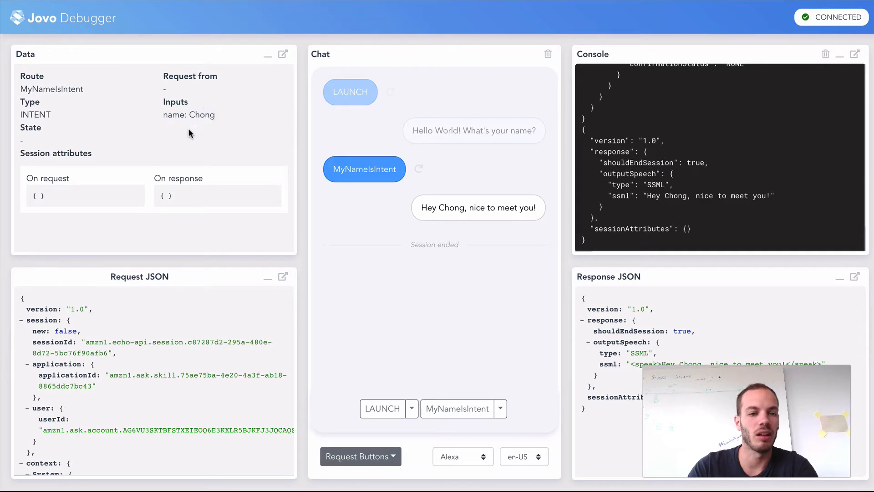
{"action": "mouse_move", "coordinate": [171, 214]}
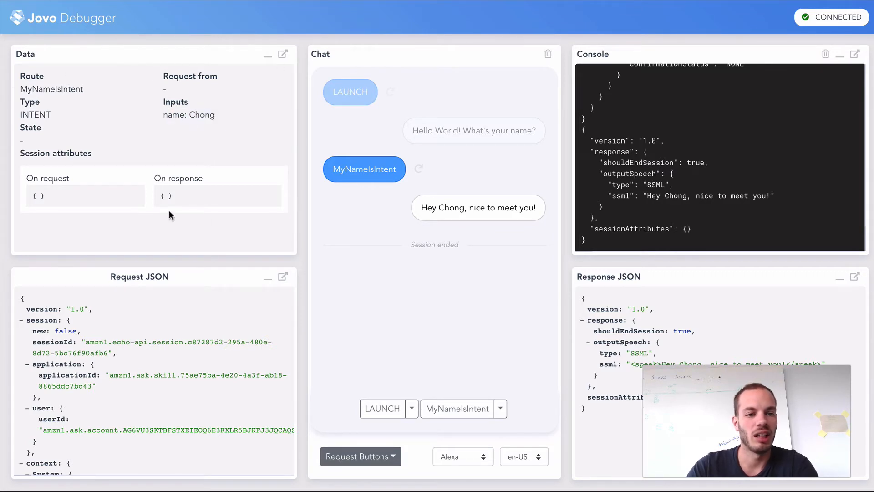
{"action": "mouse_move", "coordinate": [204, 89]}
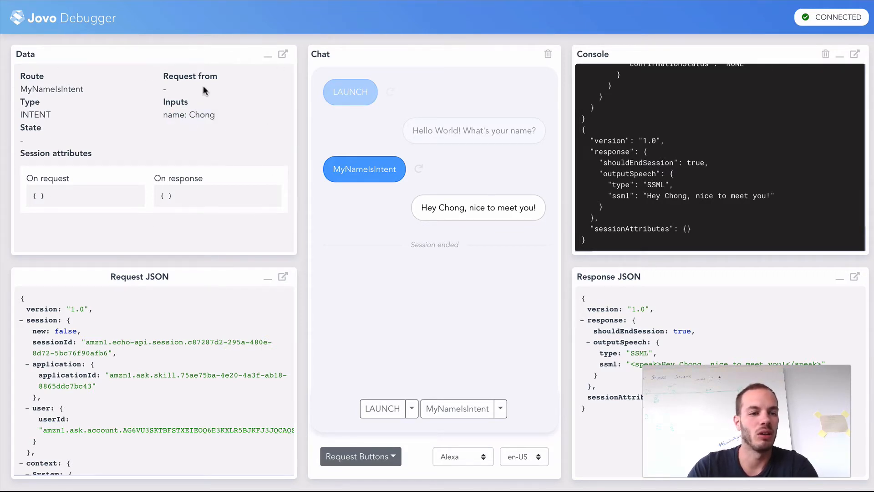
{"action": "double_click", "coordinate": [51, 89]}
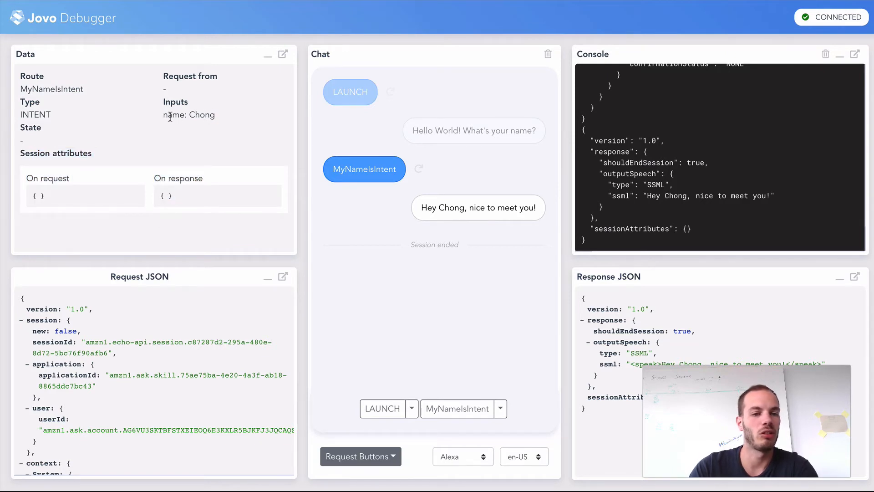
{"action": "mouse_move", "coordinate": [201, 117]}
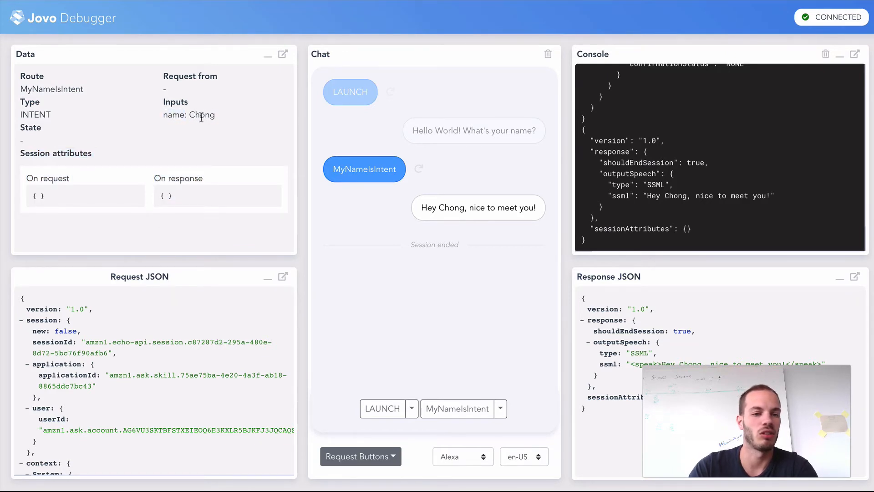
{"action": "double_click", "coordinate": [202, 114]}
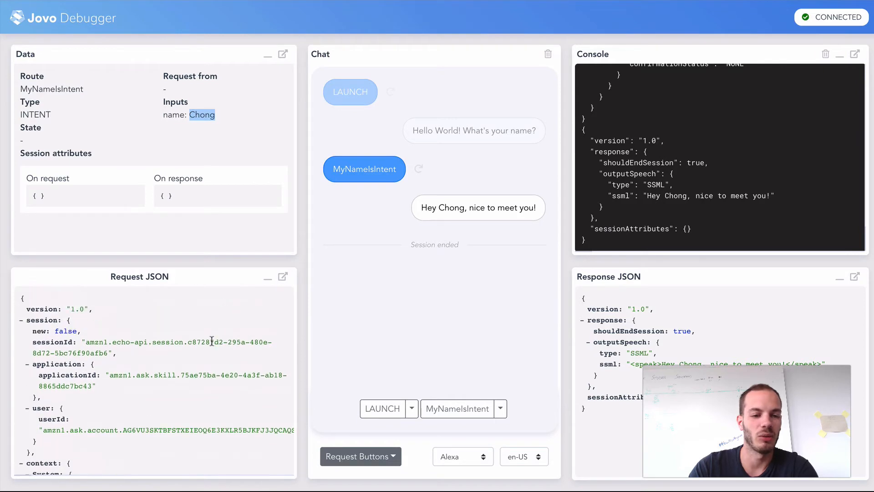
{"action": "scroll", "scroll_direction": "down", "scroll_amount": 3}
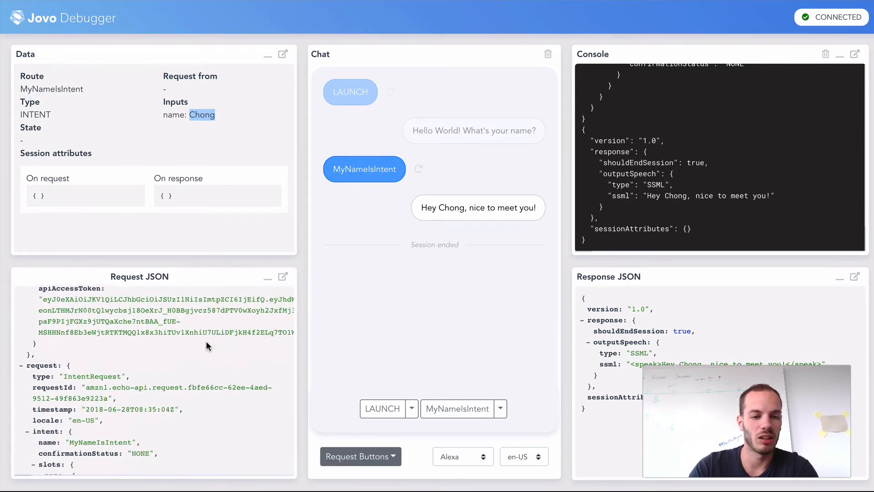
{"action": "scroll", "scroll_direction": "down", "scroll_amount": 3}
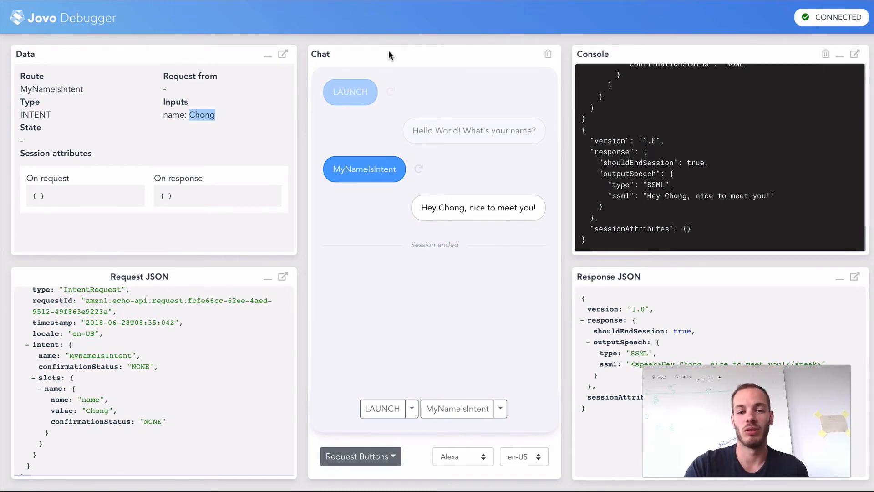
{"action": "mouse_move", "coordinate": [368, 94]}
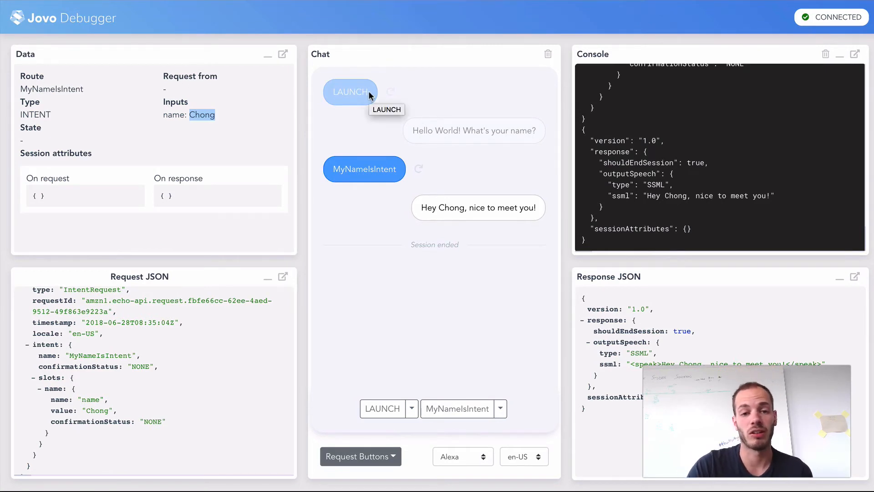
{"action": "left_click", "coordinate": [349, 91]}
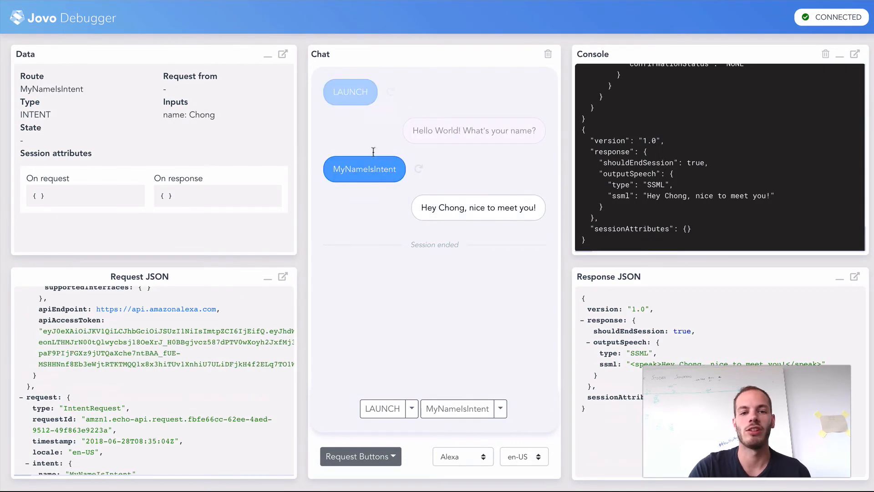
{"action": "mouse_move", "coordinate": [561, 46]}
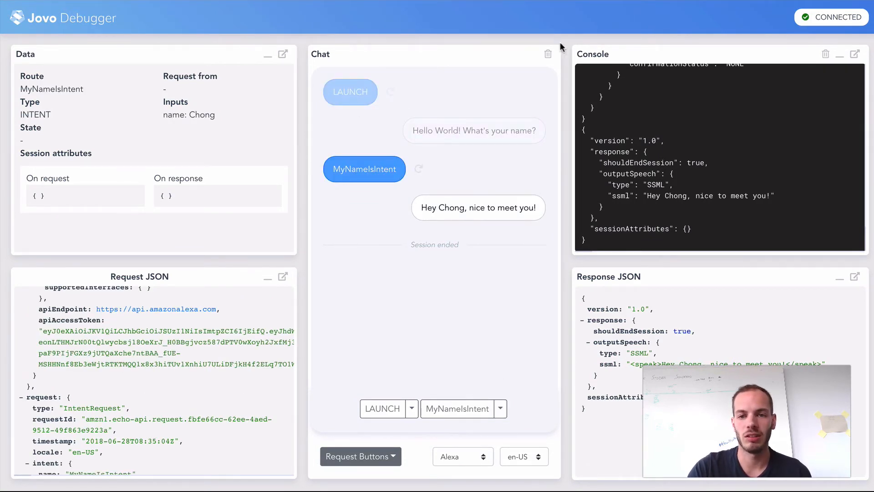
Show the Google Assistant conversation where Jonathon gives his name and scroll its request JSON
{"action": "left_click", "coordinate": [547, 53]}
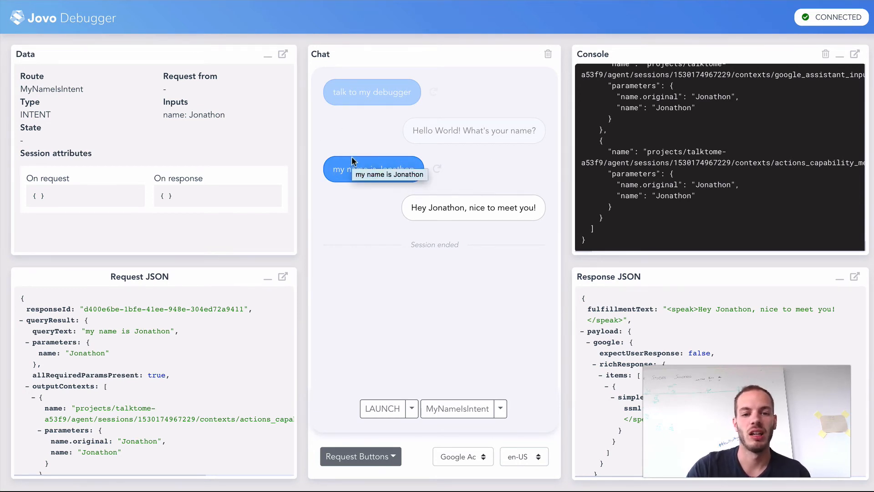
{"action": "mouse_move", "coordinate": [450, 282]}
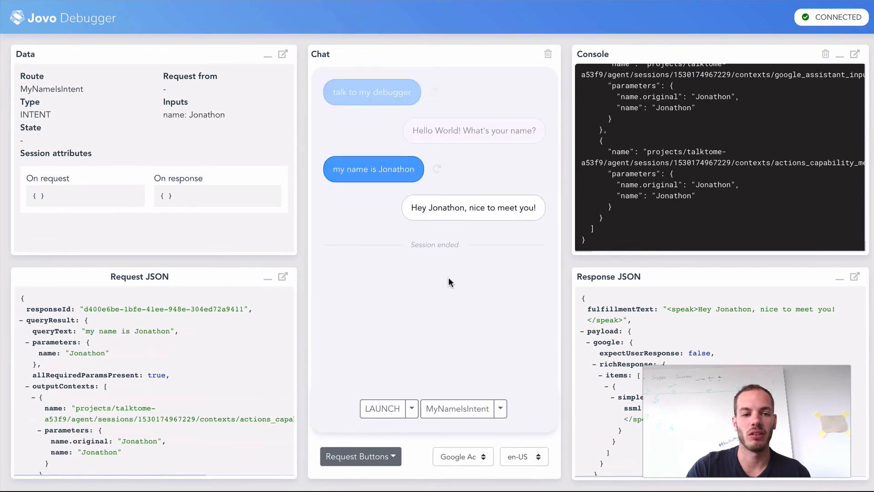
{"action": "scroll", "scroll_direction": "down", "scroll_amount": 3}
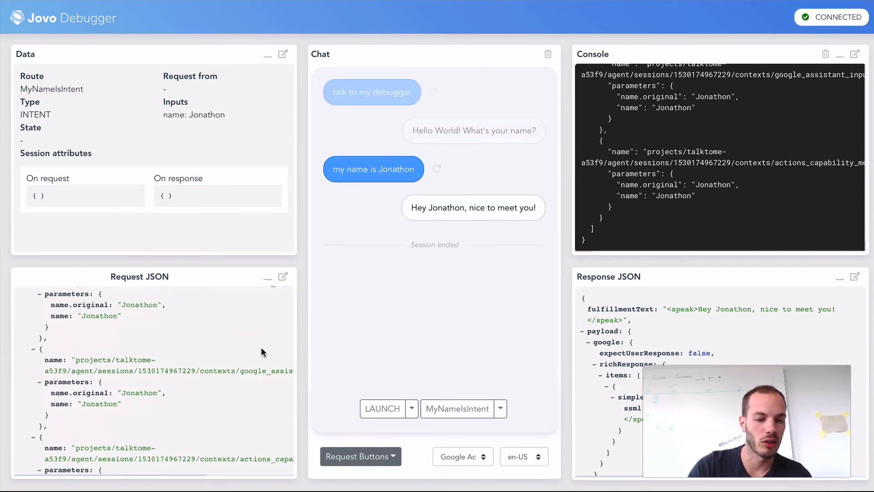
{"action": "scroll", "scroll_direction": "down", "scroll_amount": 3}
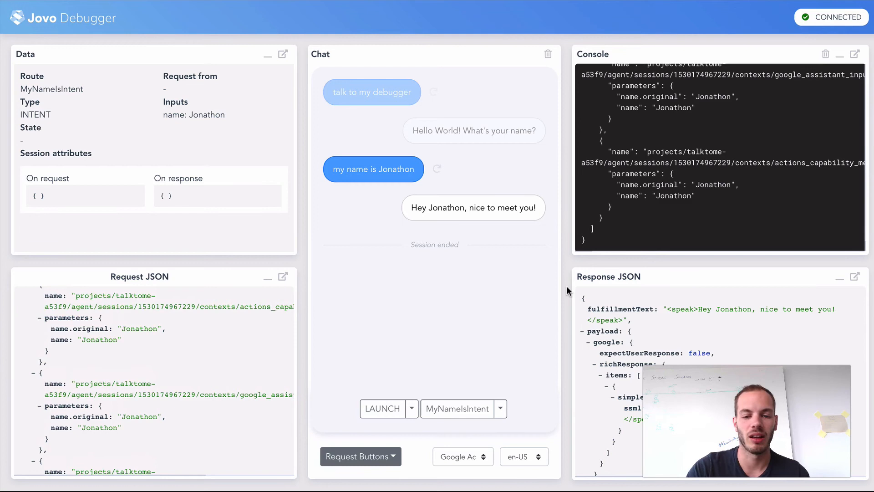
{"action": "mouse_move", "coordinate": [543, 96]}
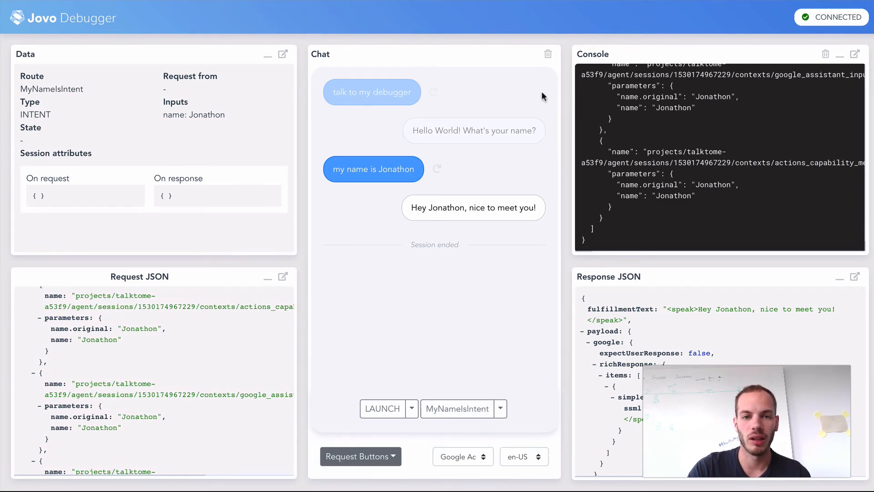
Clear the chat and send a new LAUNCH request answered with 'Hello World! What's your name?'
{"action": "left_click", "coordinate": [548, 53]}
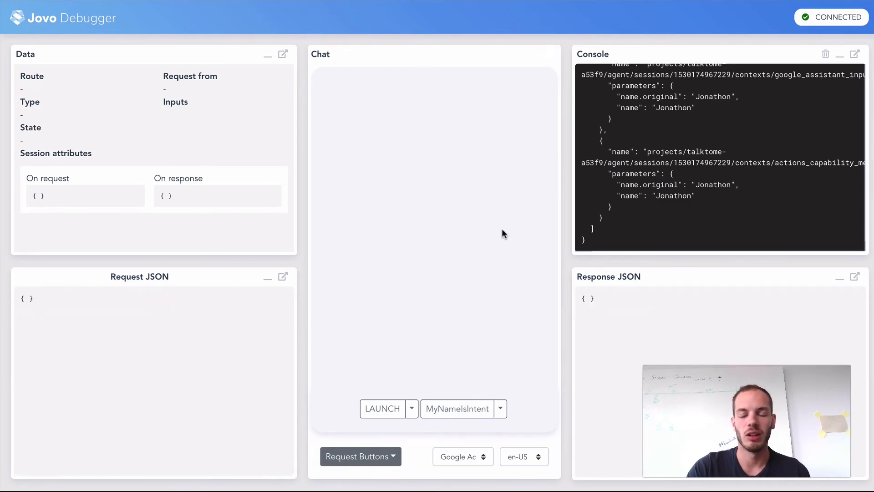
{"action": "mouse_move", "coordinate": [551, 251]}
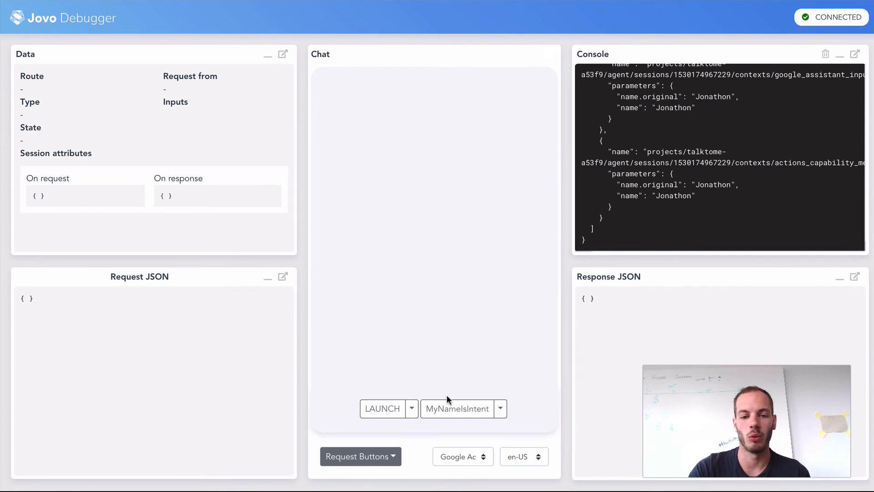
{"action": "left_click", "coordinate": [382, 409]}
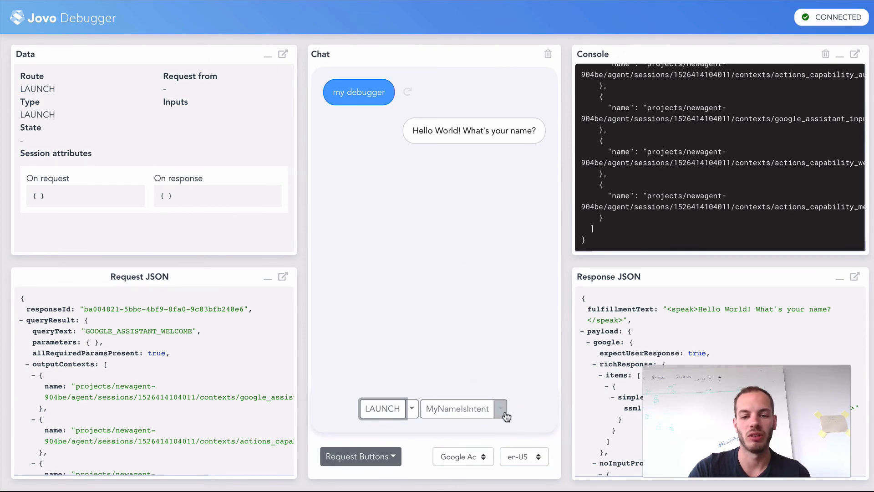
Run MyNameIsIntent with name parameter 'john' to get 'Hey john, nice to meet you!'
{"action": "left_click", "coordinate": [500, 408]}
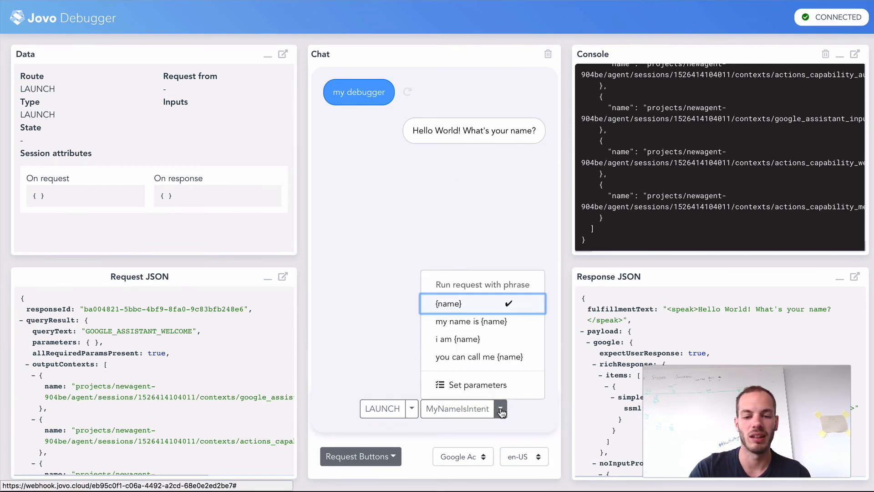
{"action": "left_click", "coordinate": [477, 384]}
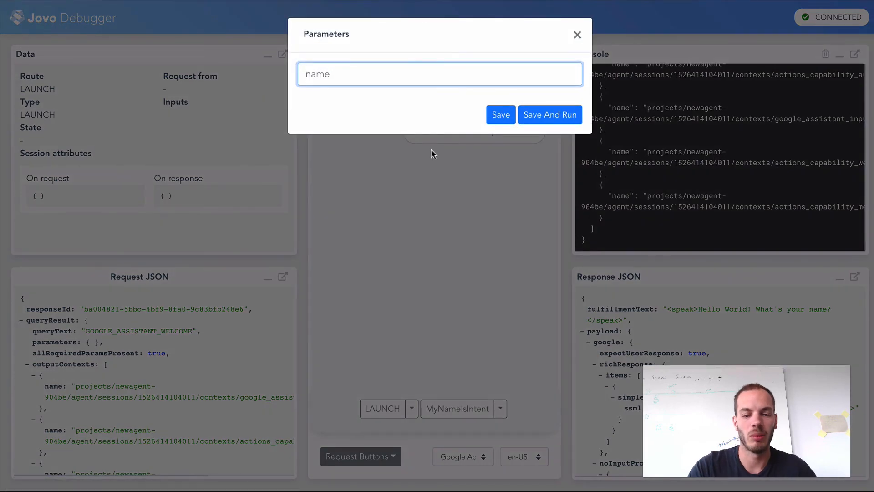
{"action": "type", "text": "john"}
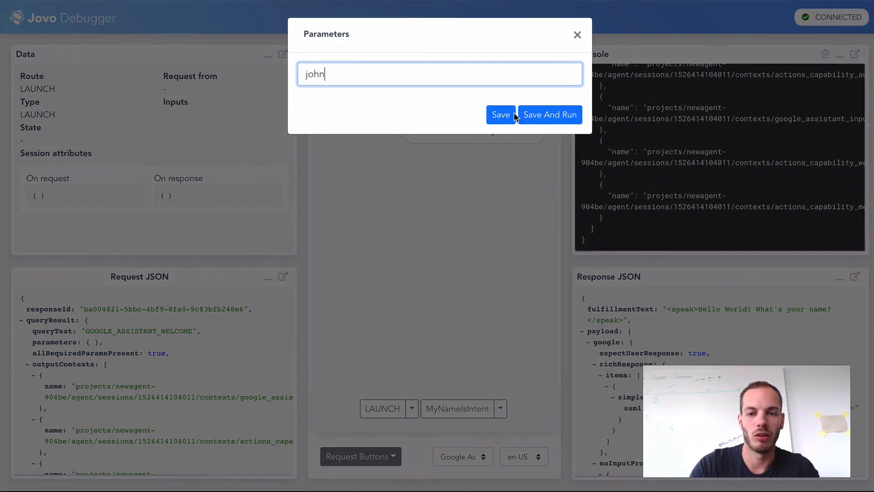
{"action": "left_click", "coordinate": [550, 115]}
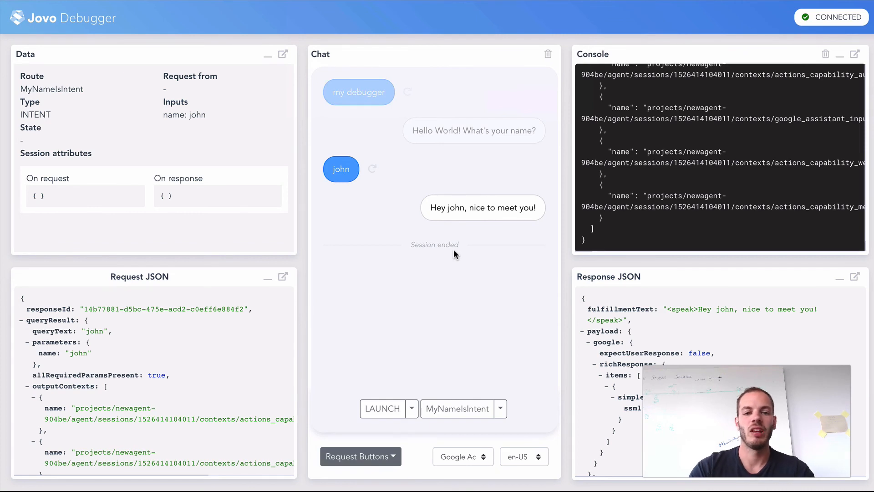
{"action": "mouse_move", "coordinate": [465, 207]}
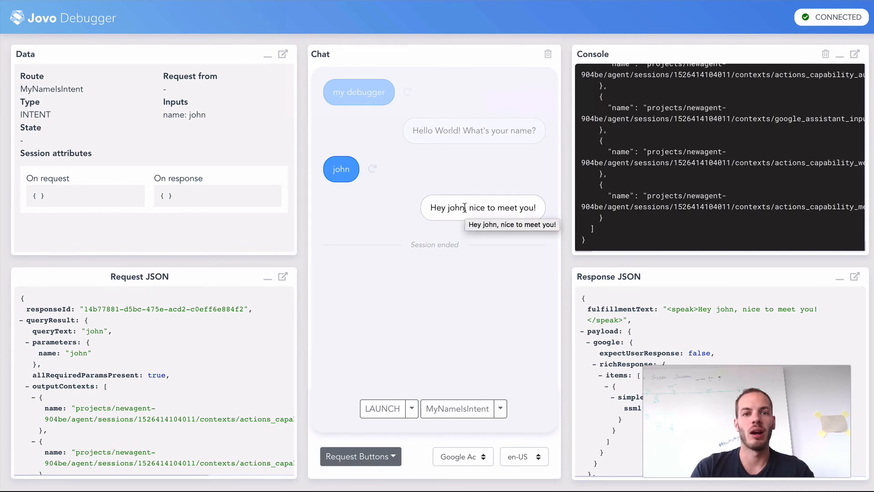
{"action": "mouse_move", "coordinate": [511, 288]}
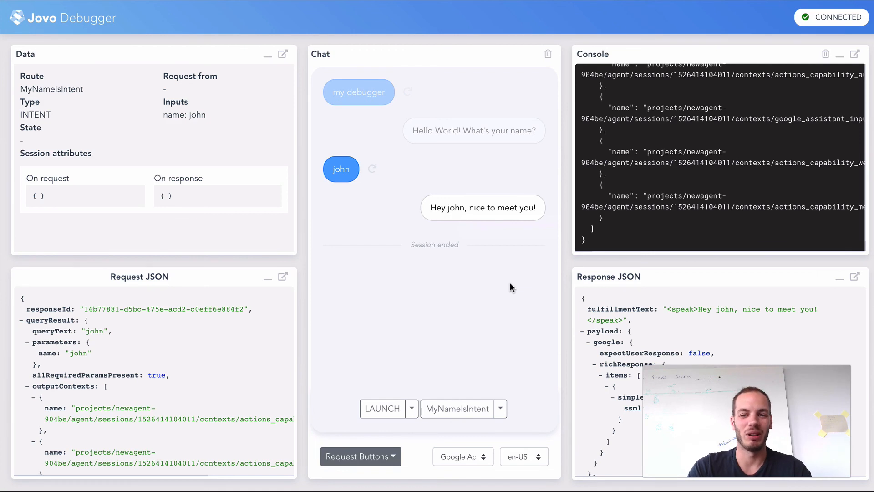
{"action": "mouse_move", "coordinate": [406, 238]}
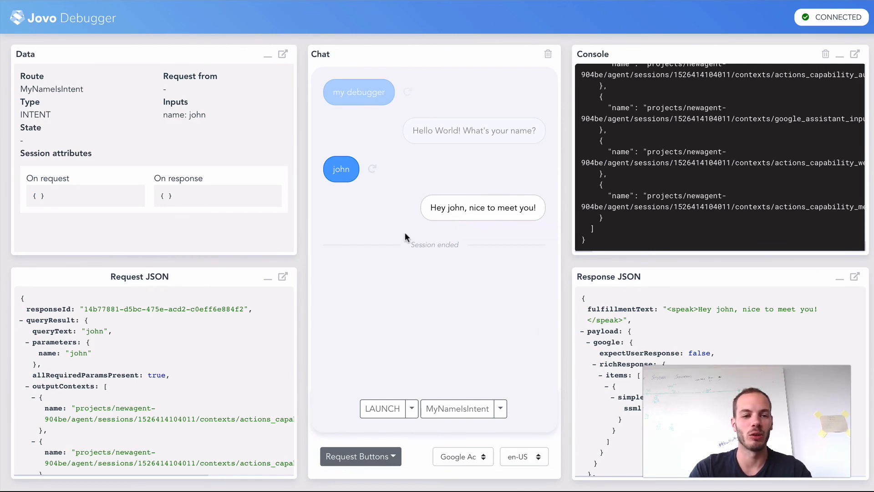
{"action": "mouse_move", "coordinate": [469, 305]}
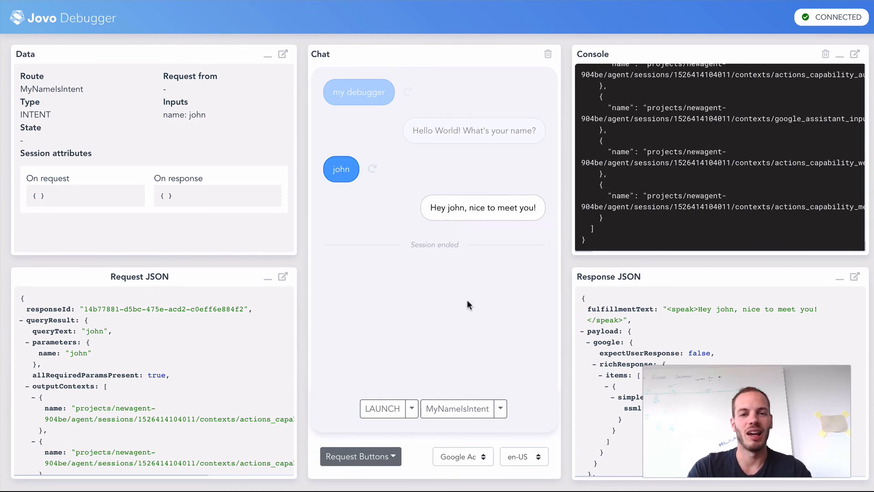
{"action": "mouse_move", "coordinate": [534, 253]}
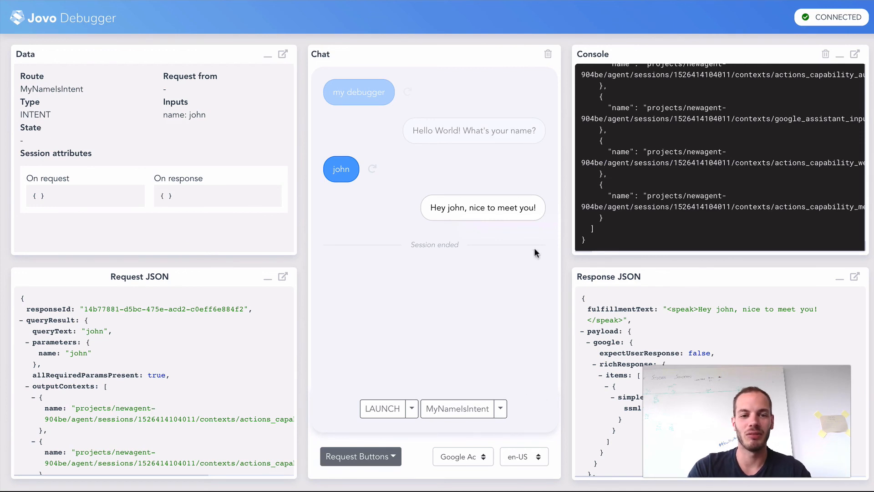
{"action": "mouse_move", "coordinate": [495, 358]}
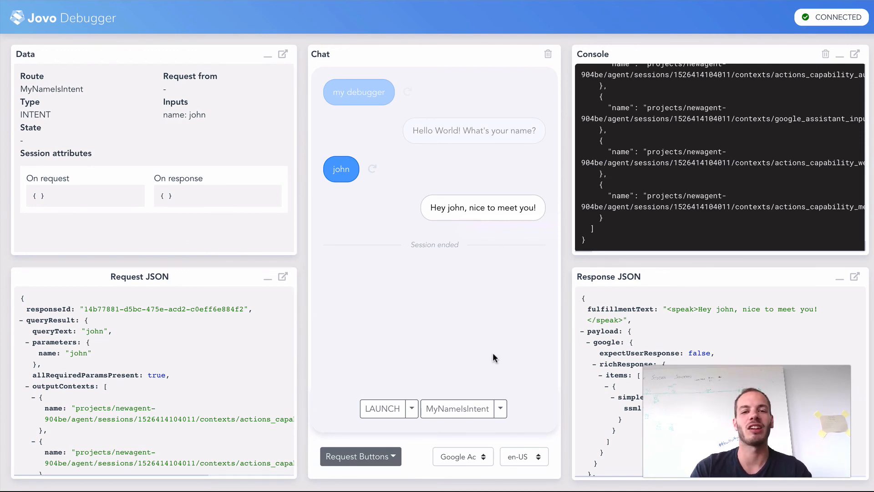